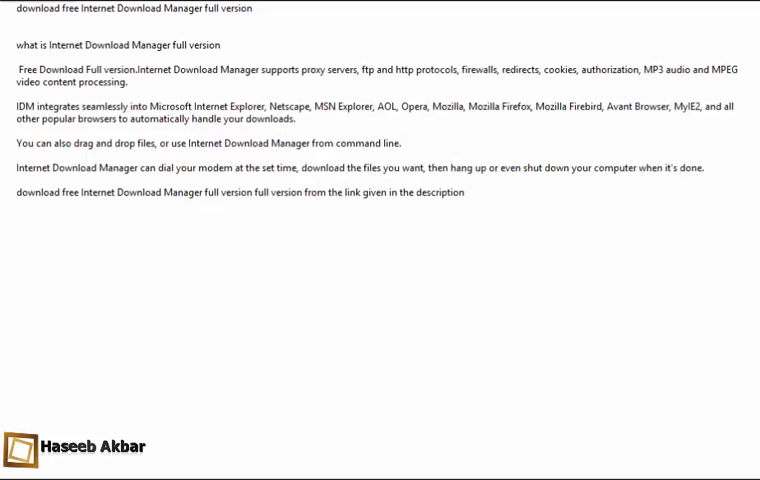
Highlight the word 'MyIE2' in the IDM browser integration paragraph
double_click(180, 10)
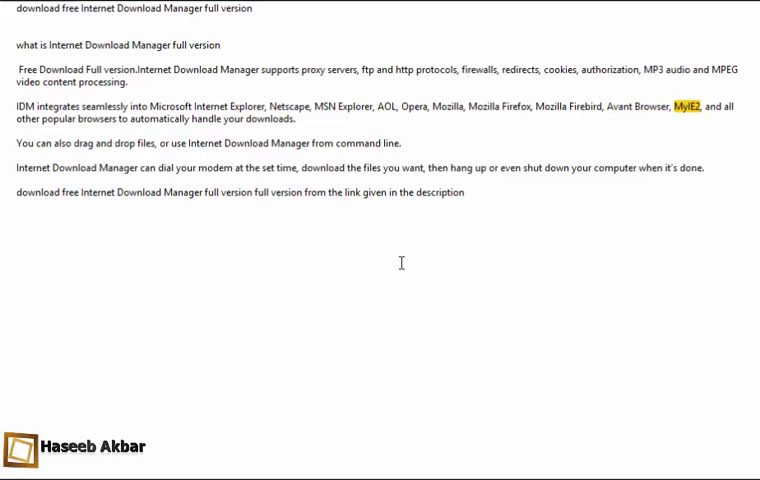
Highlight 'downloads', then 'modem', then 'files' in turn as the text is read
double_click(158, 119)
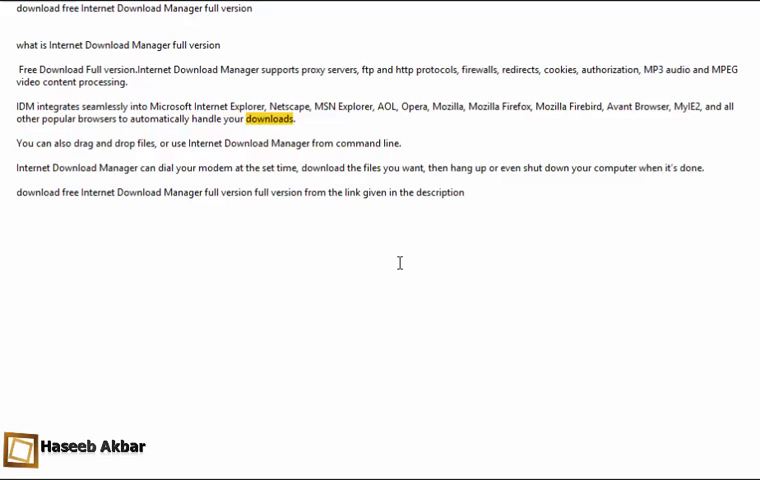
double_click(149, 143)
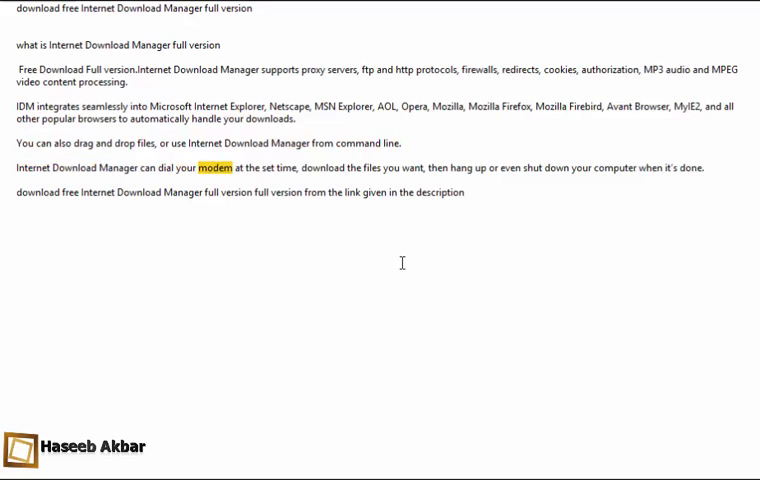
double_click(378, 167)
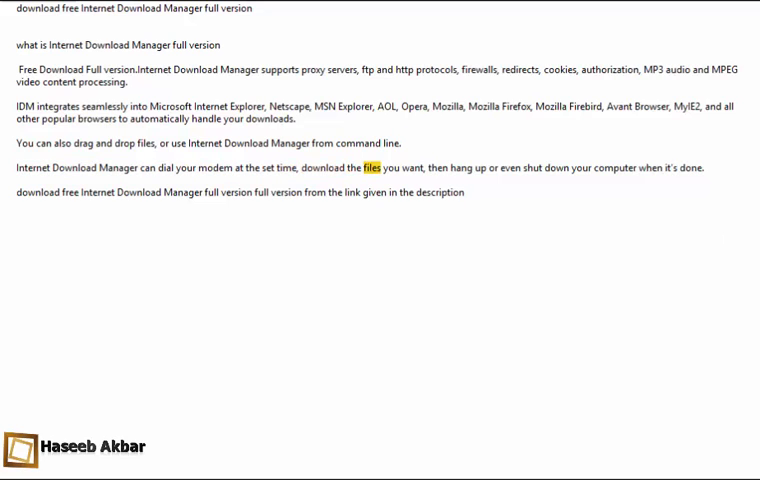